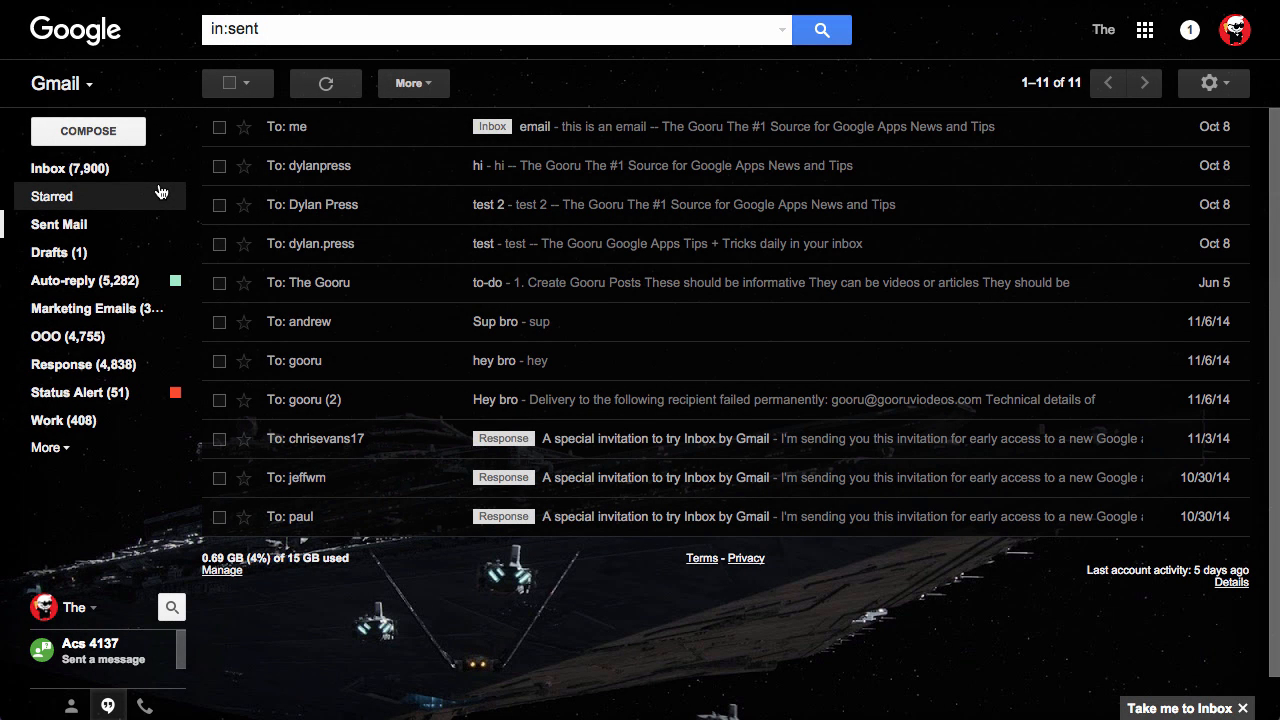
mouse_move(170, 168)
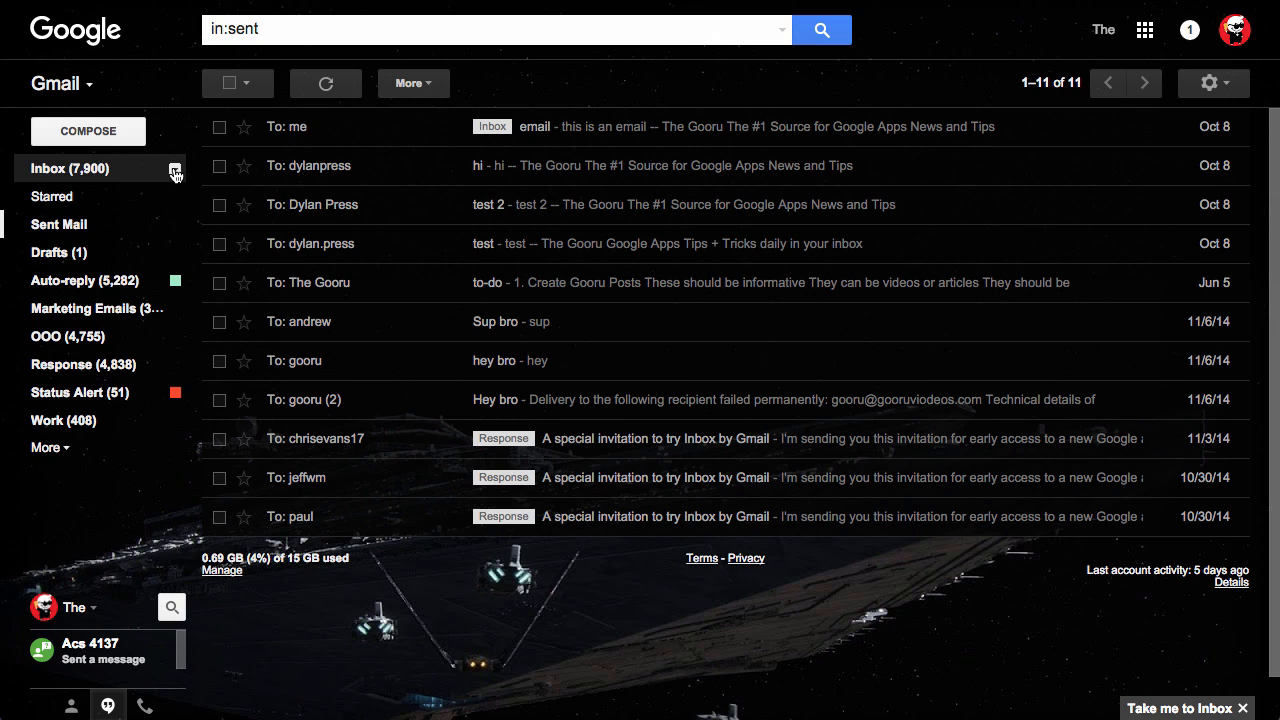
mouse_move(256, 107)
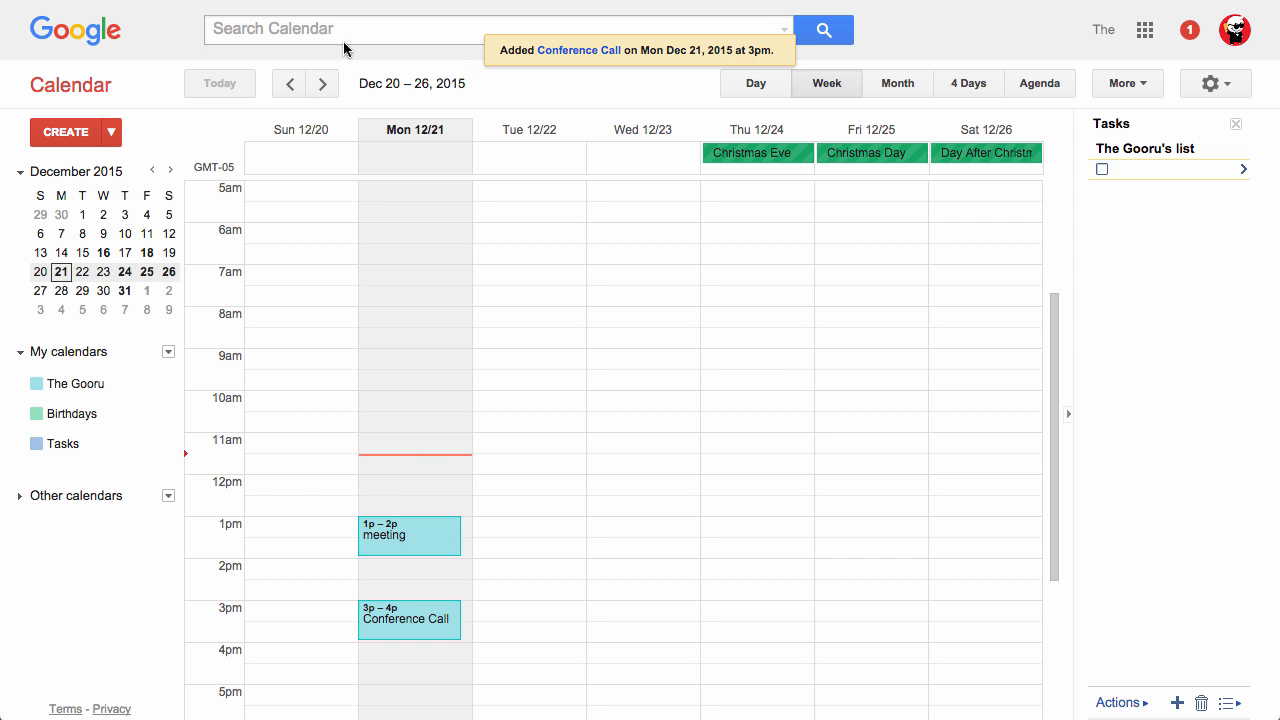
mouse_move(389, 536)
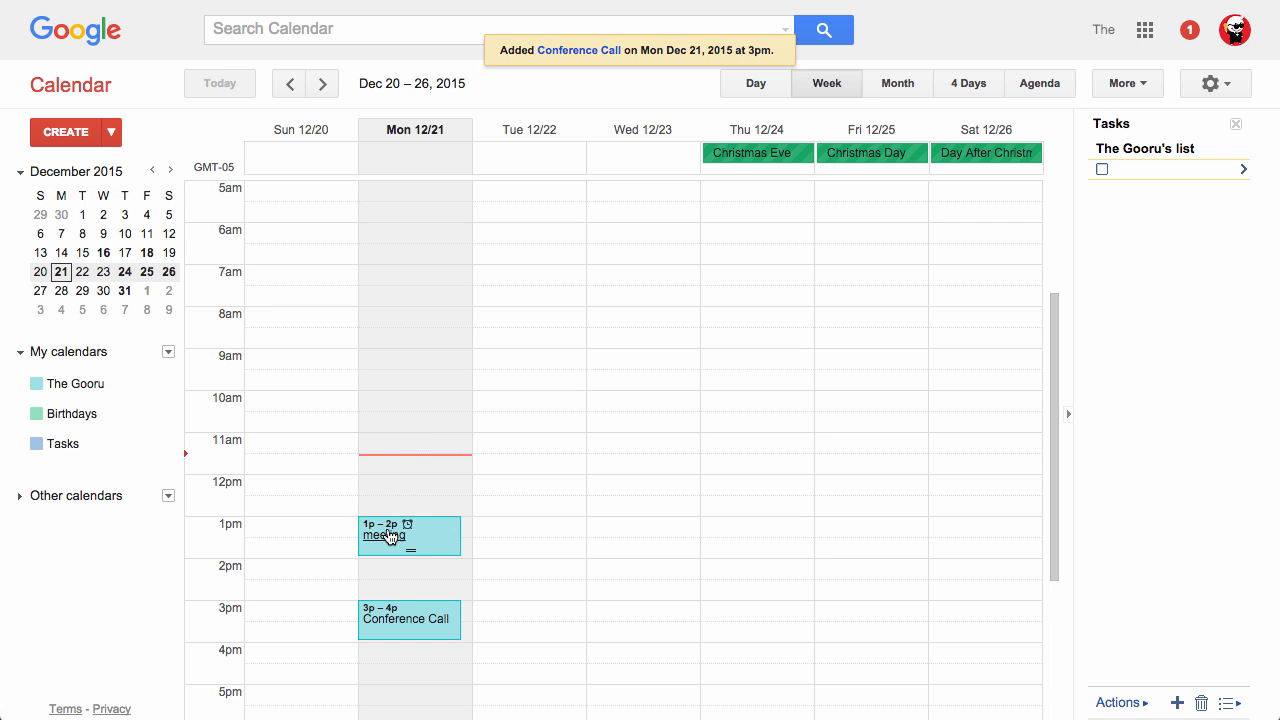
mouse_move(249, 100)
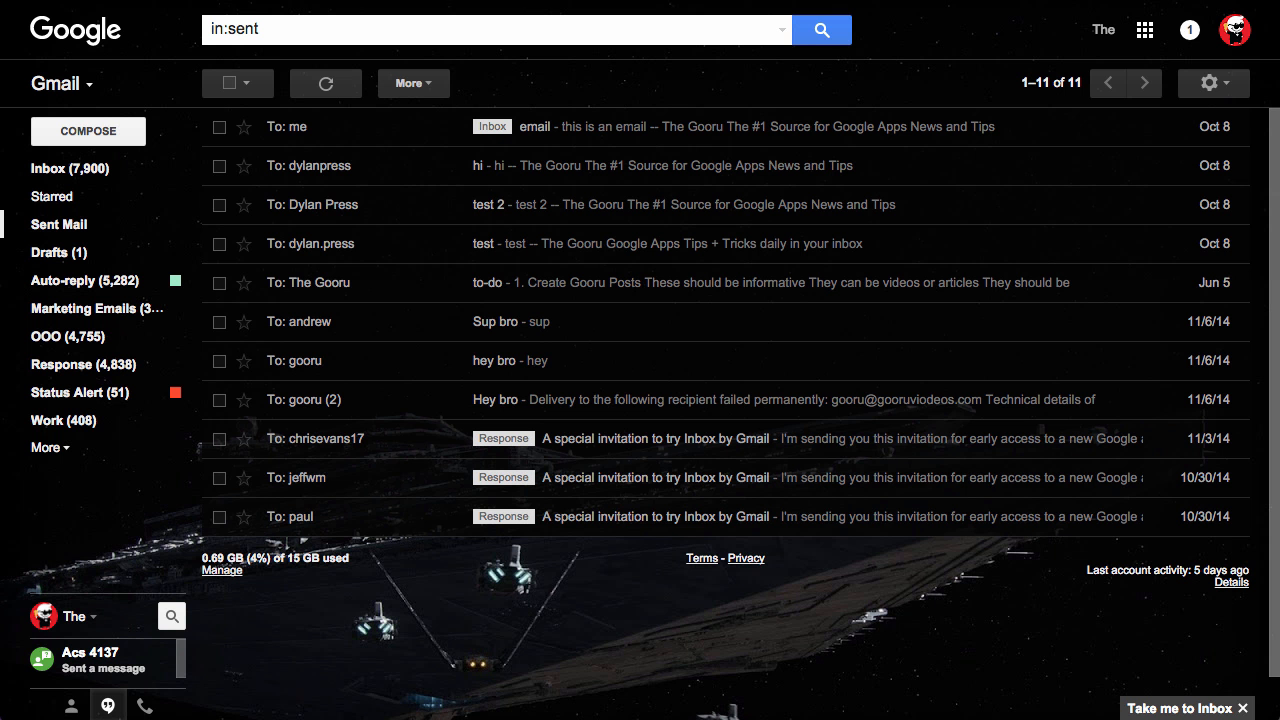
mouse_move(188, 348)
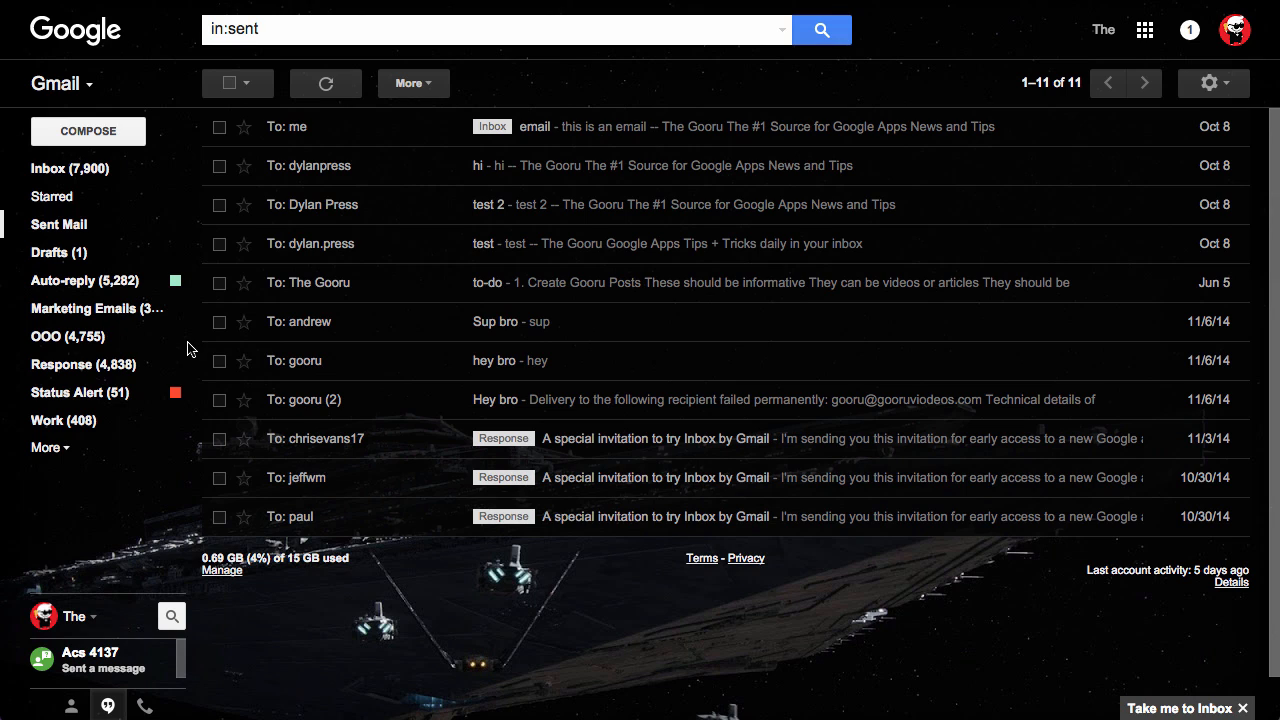
mouse_move(194, 337)
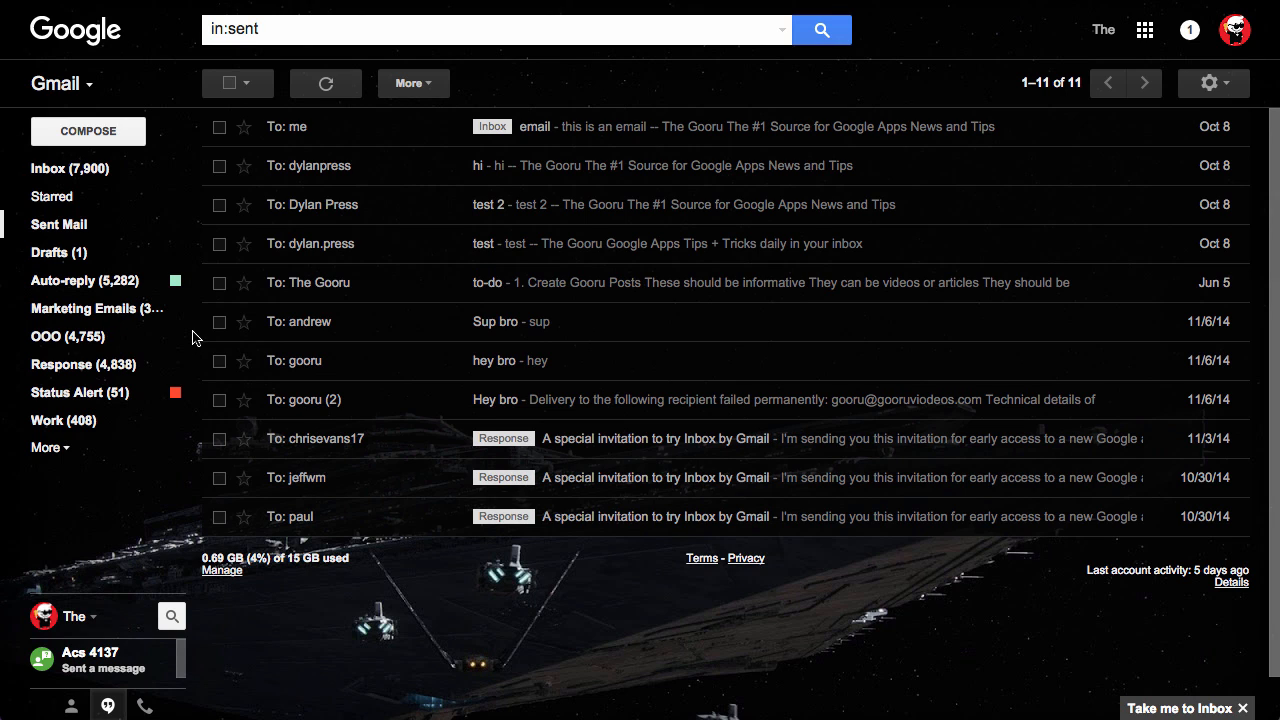
mouse_move(1153, 109)
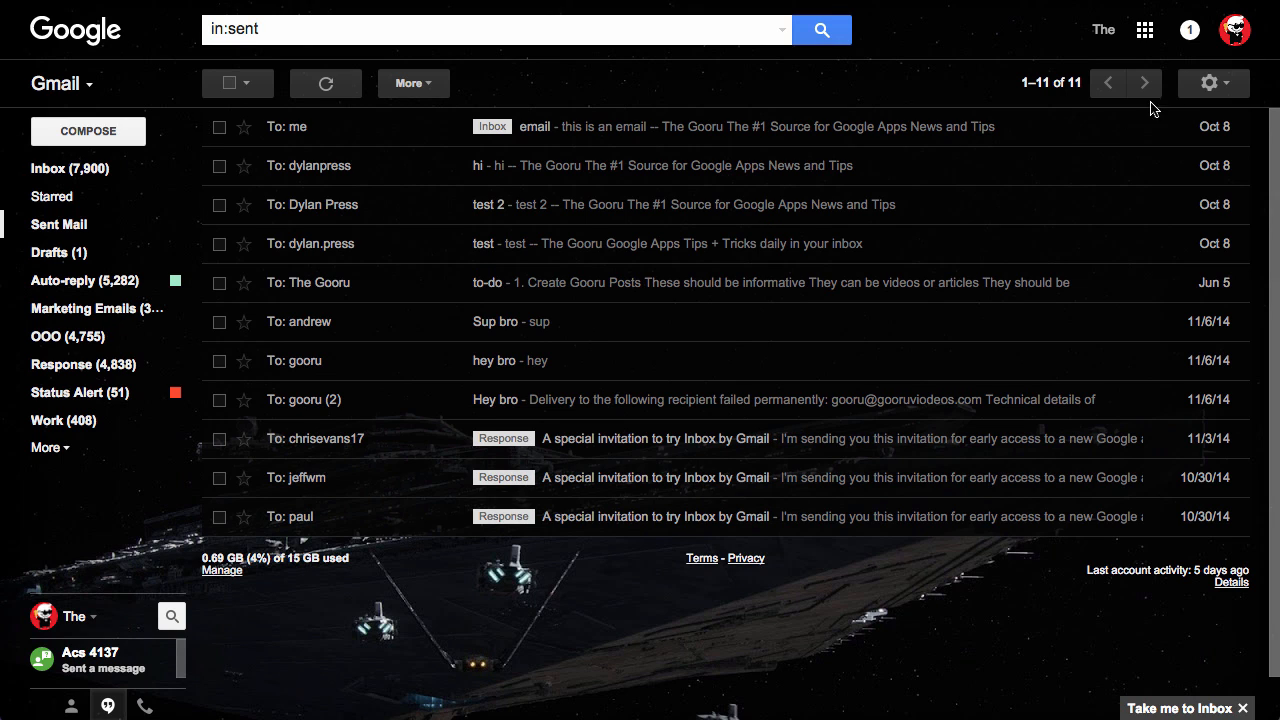
Set the Google Calendar gadget lab to Enable under Settings > Labs and save.
click(1208, 83)
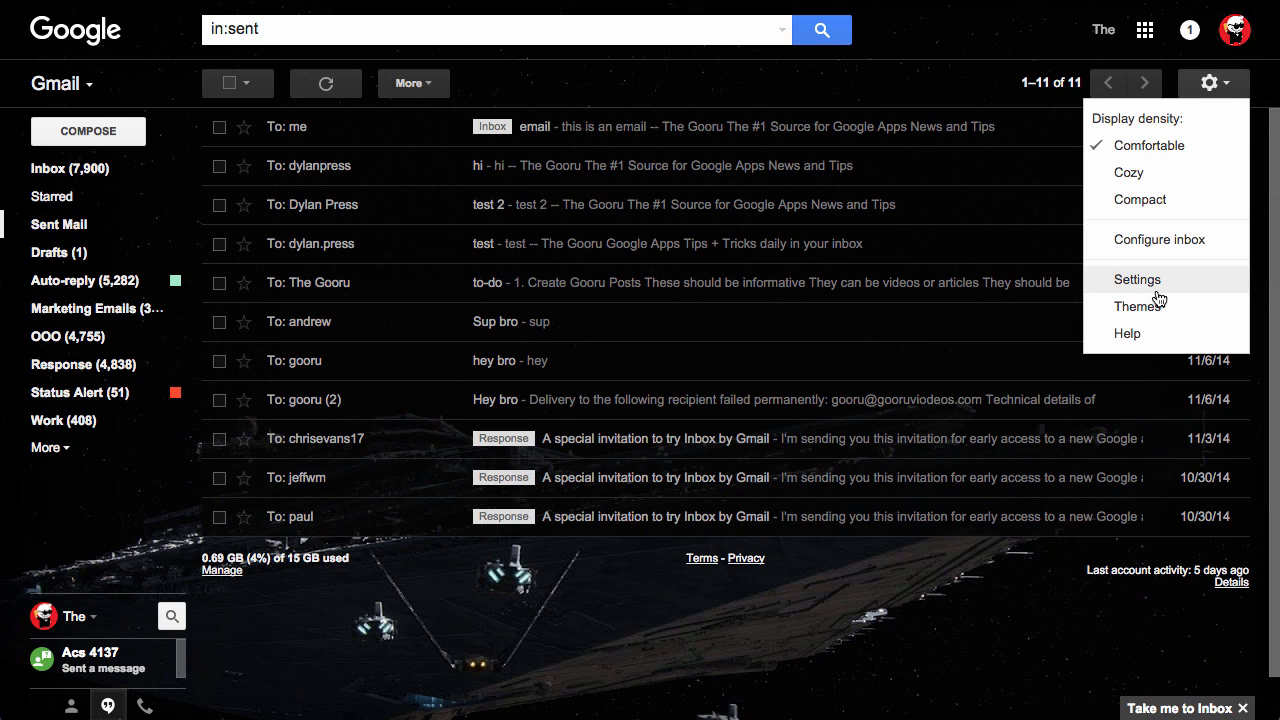
click(1137, 279)
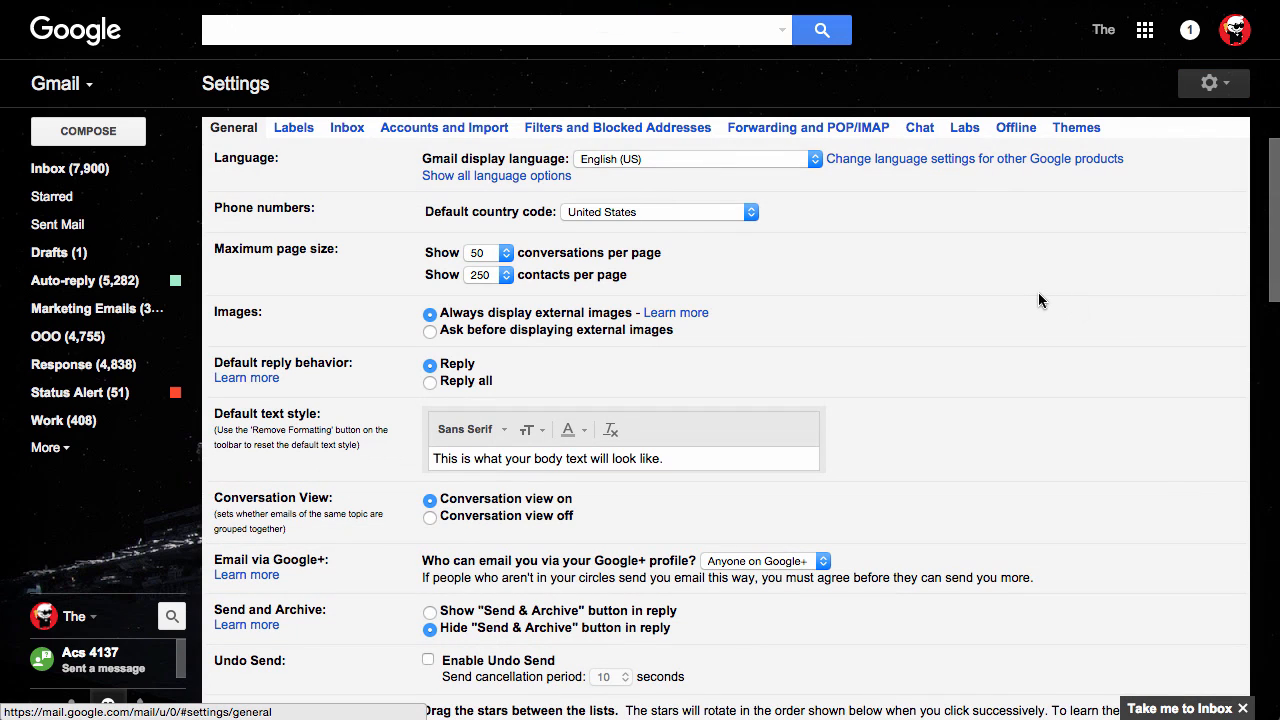
click(964, 127)
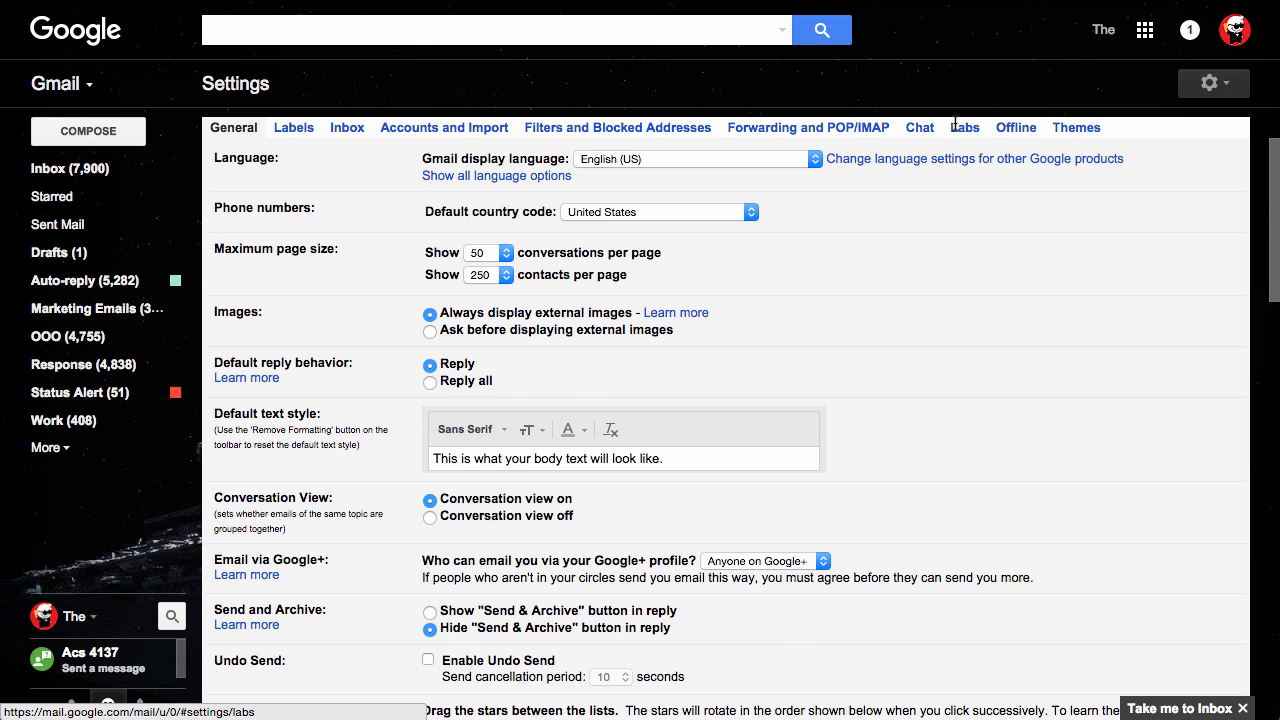
click(963, 127)
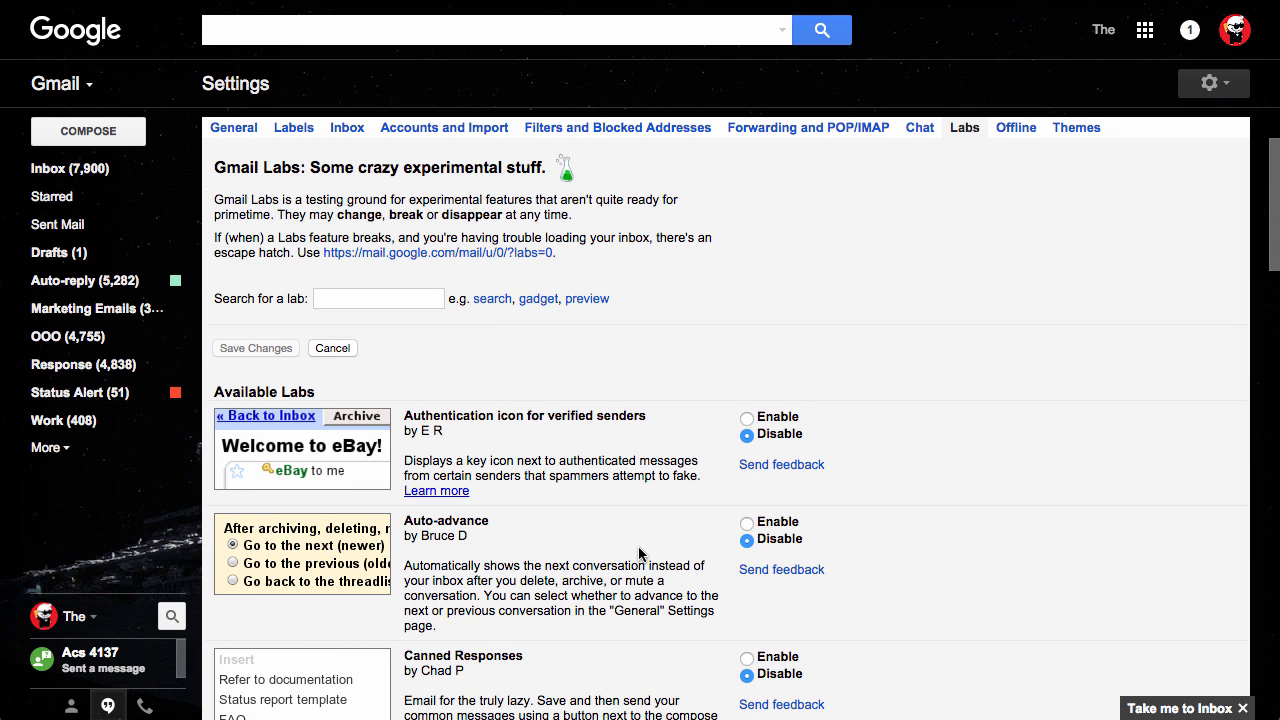
scroll(down, 3)
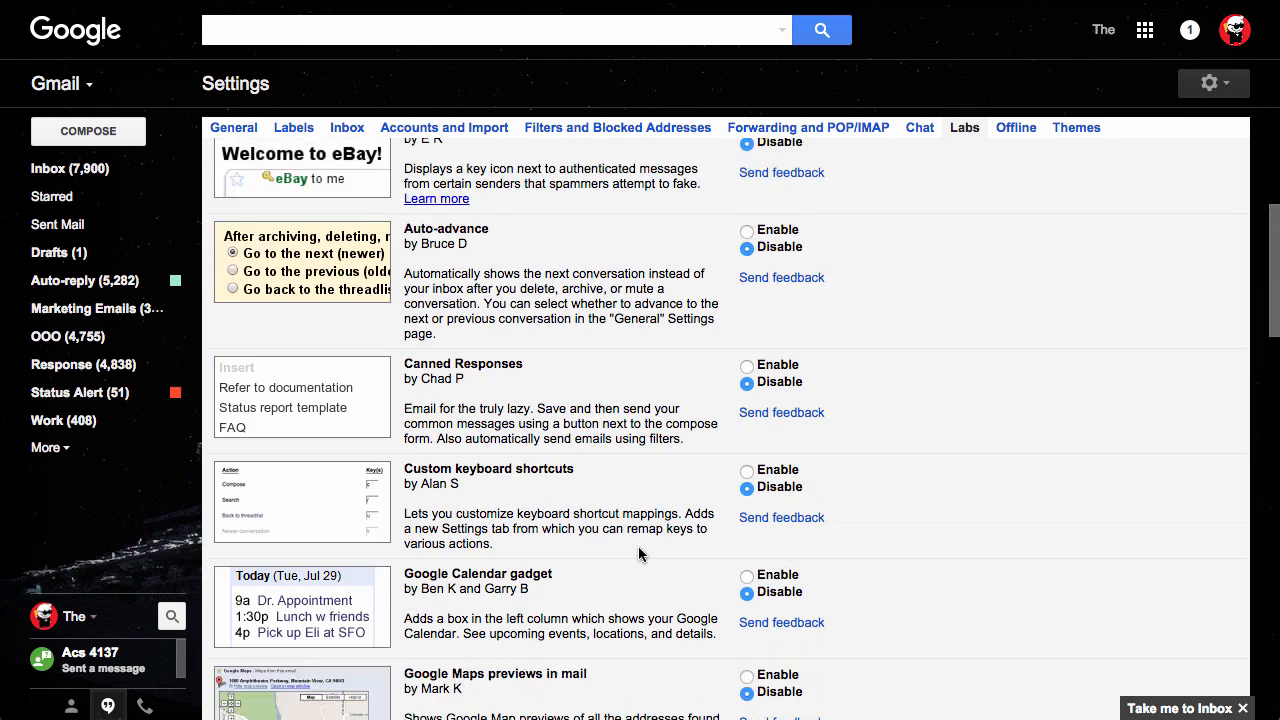
scroll(down, 3)
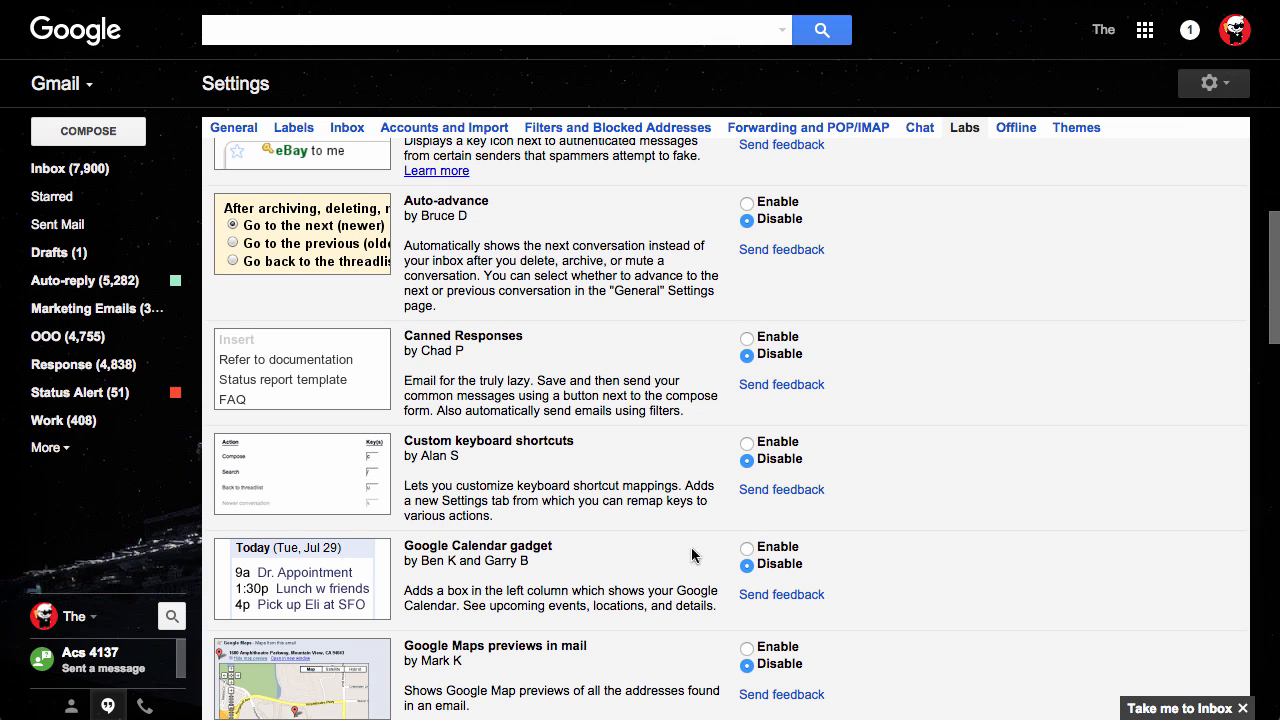
click(747, 548)
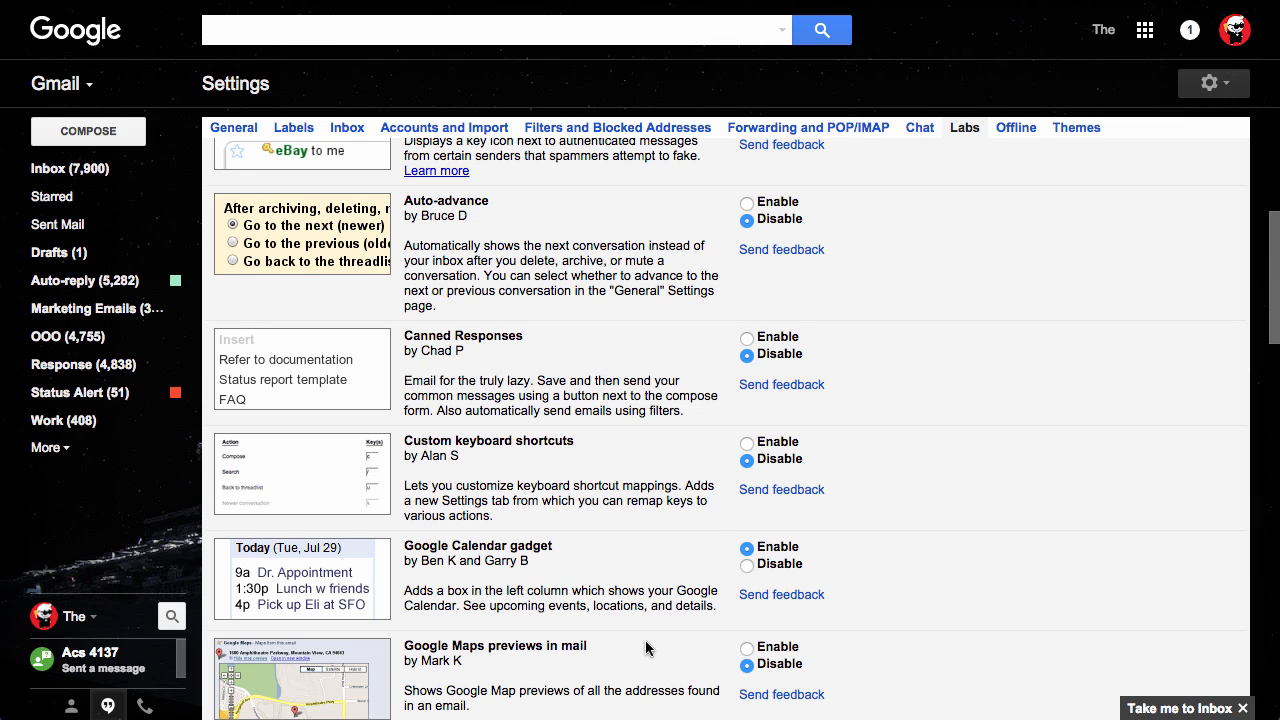
scroll(down, 3)
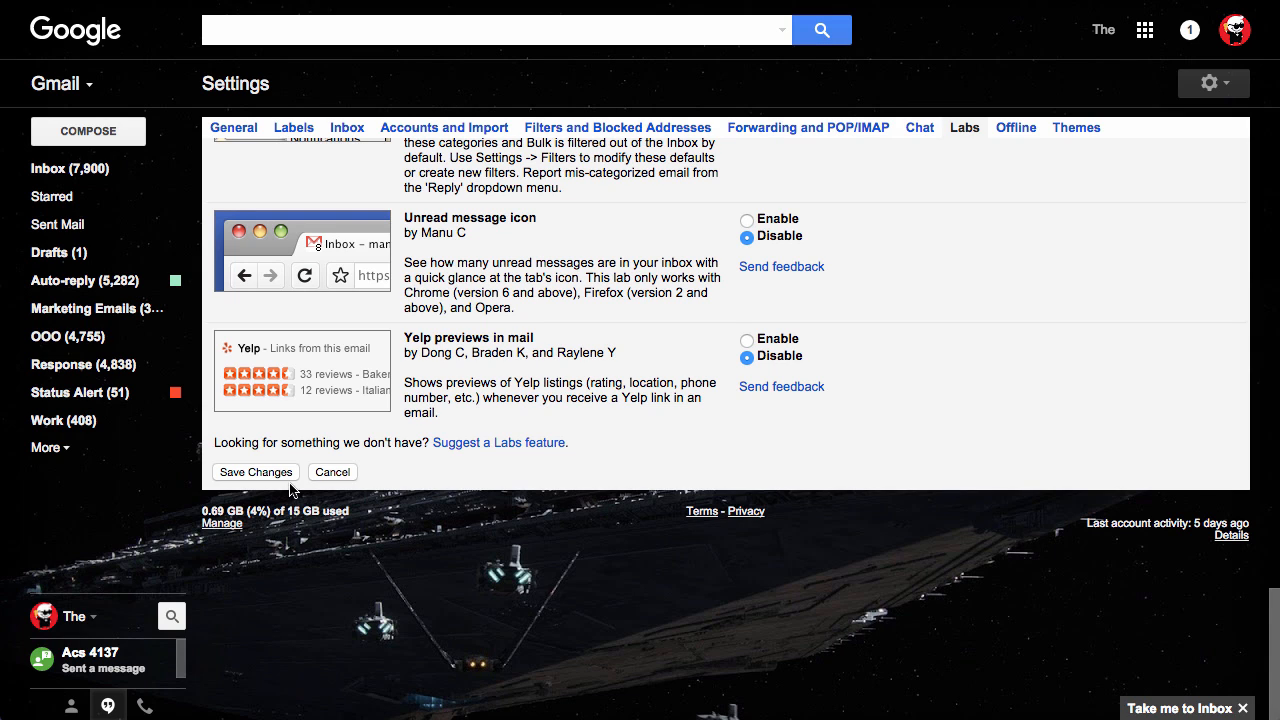
click(255, 471)
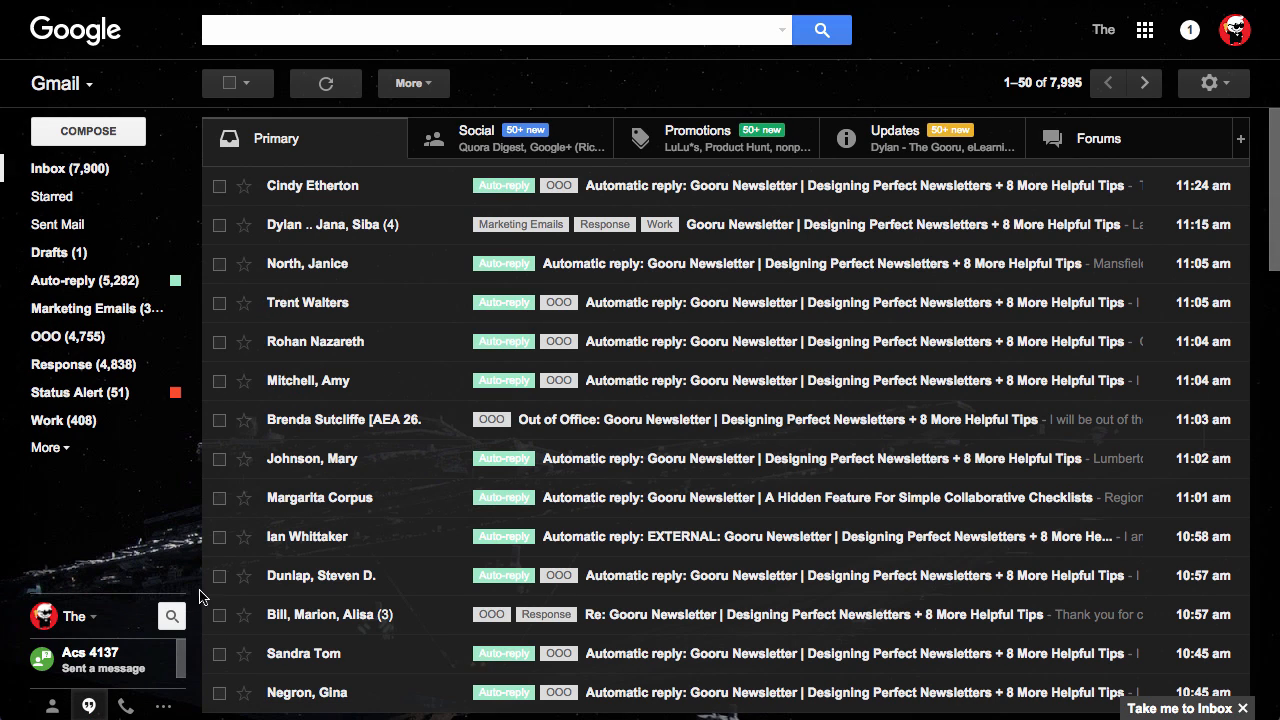
mouse_move(196, 697)
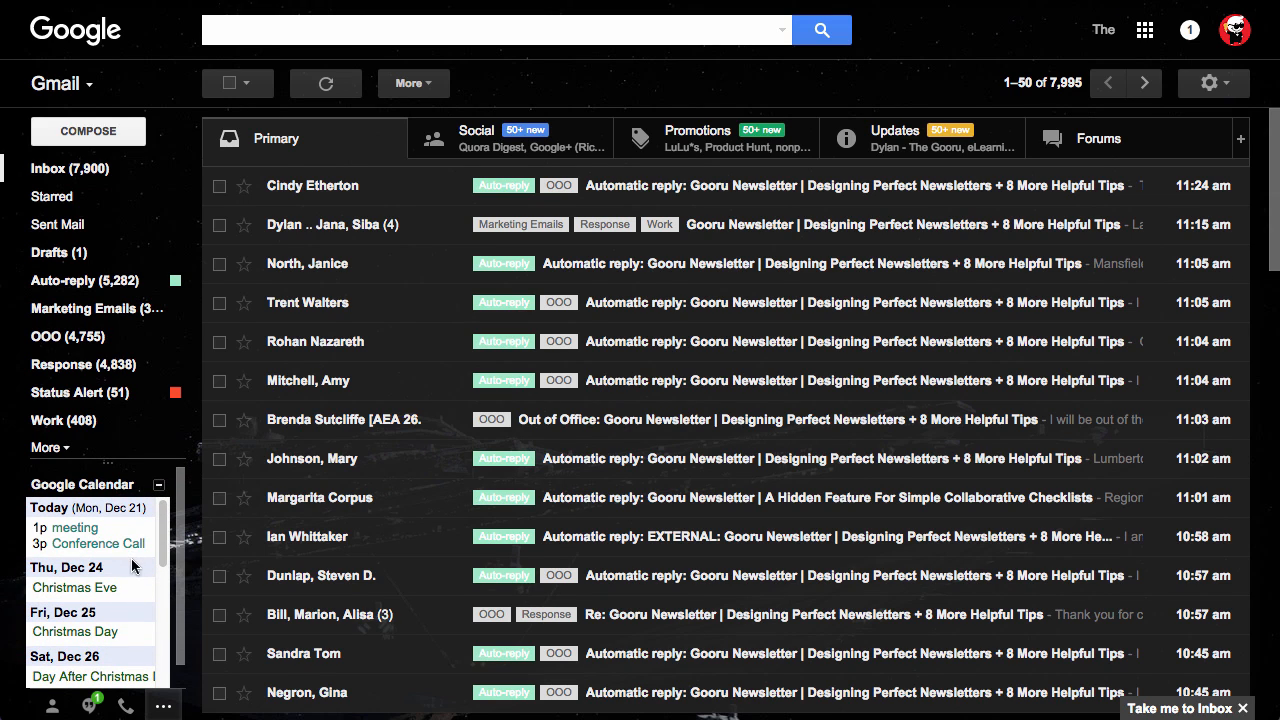
mouse_move(145, 565)
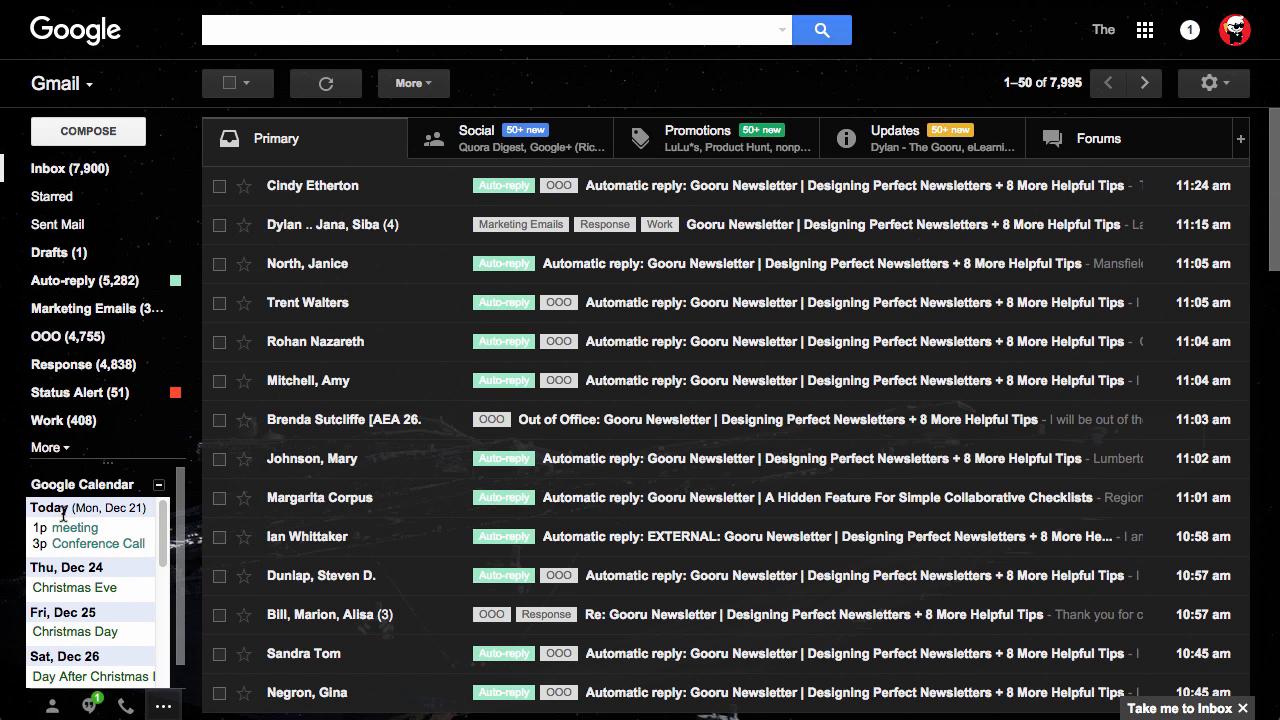
mouse_move(152, 648)
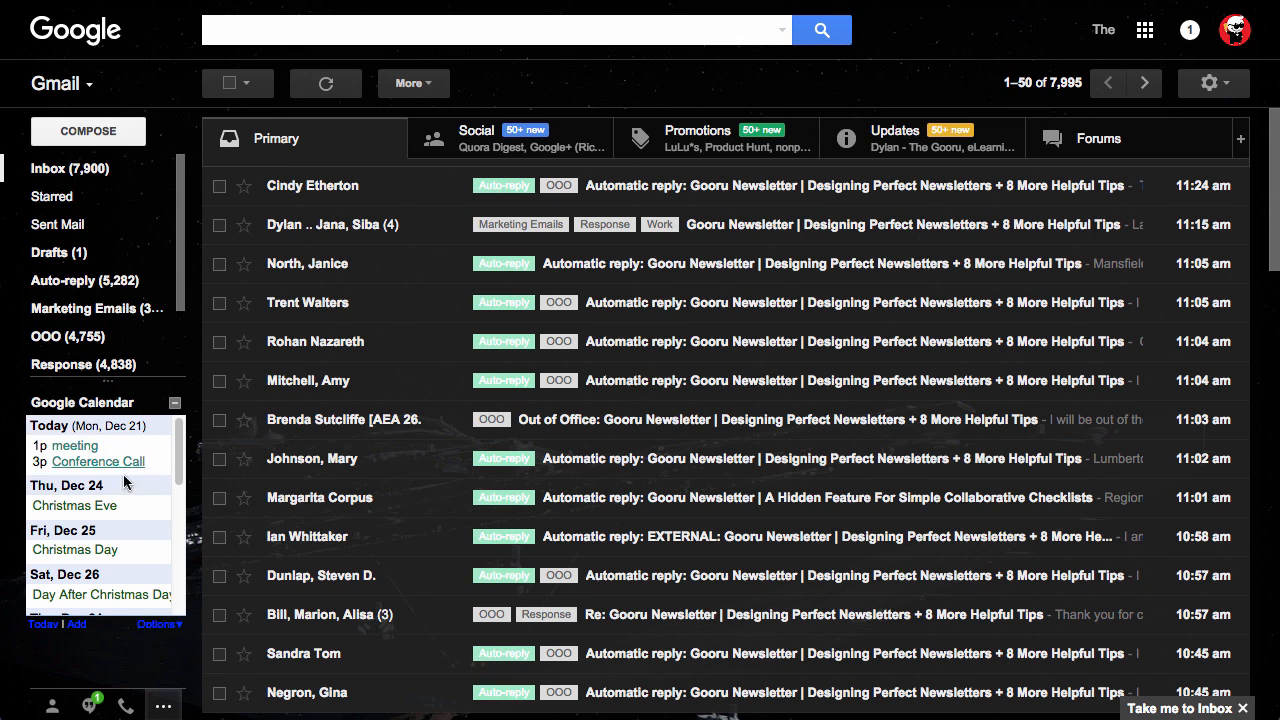
mouse_move(99, 640)
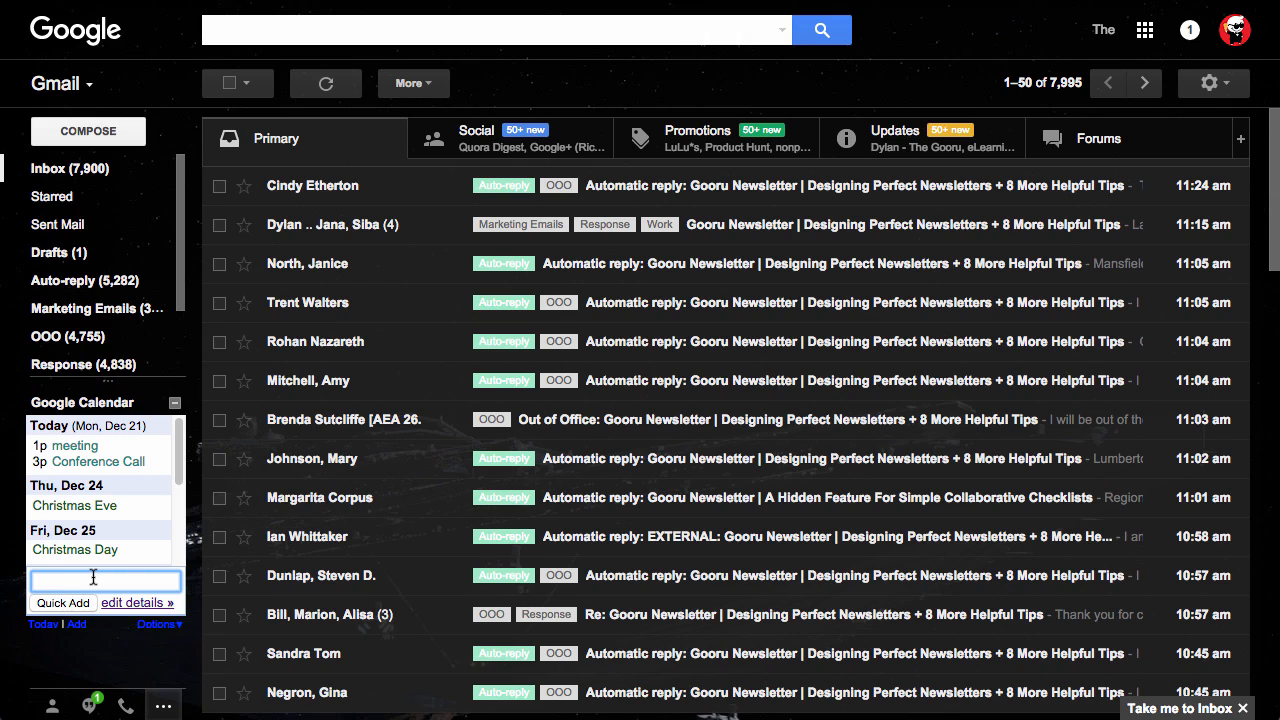
Quick Add a '4pm Dinner' event through the sidebar Calendar gadget.
text(4p)
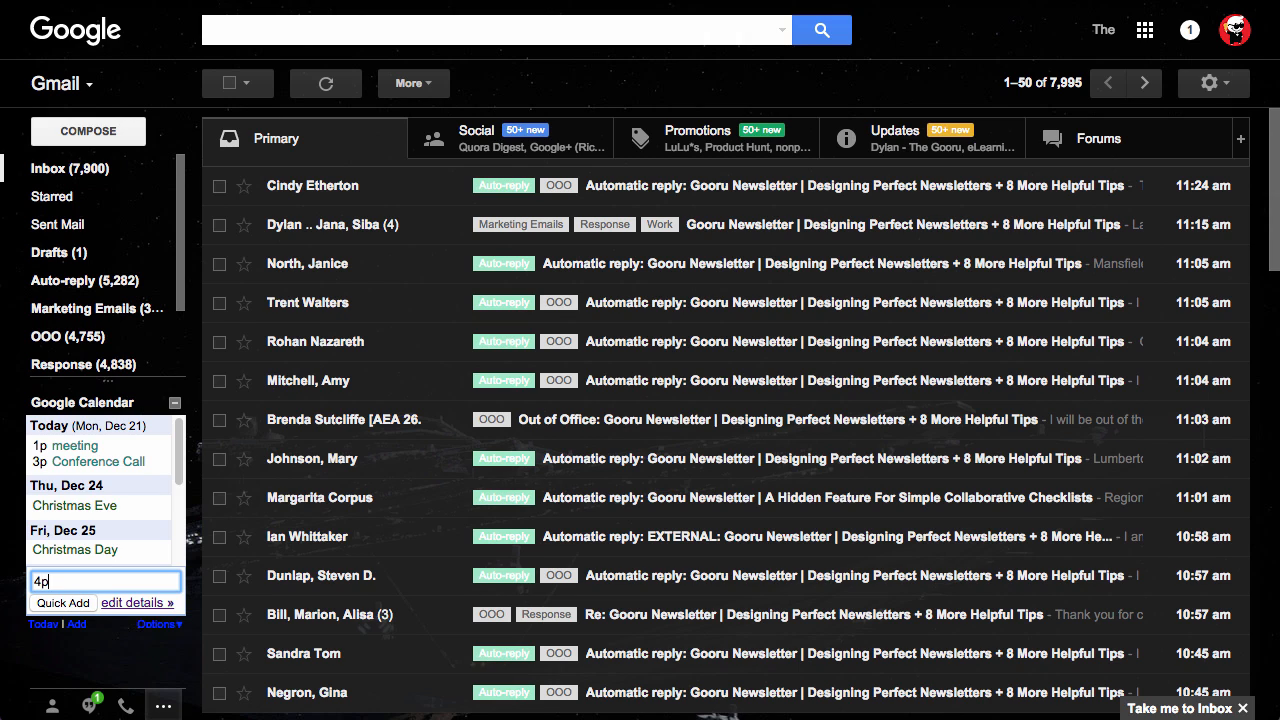
text(m Din)
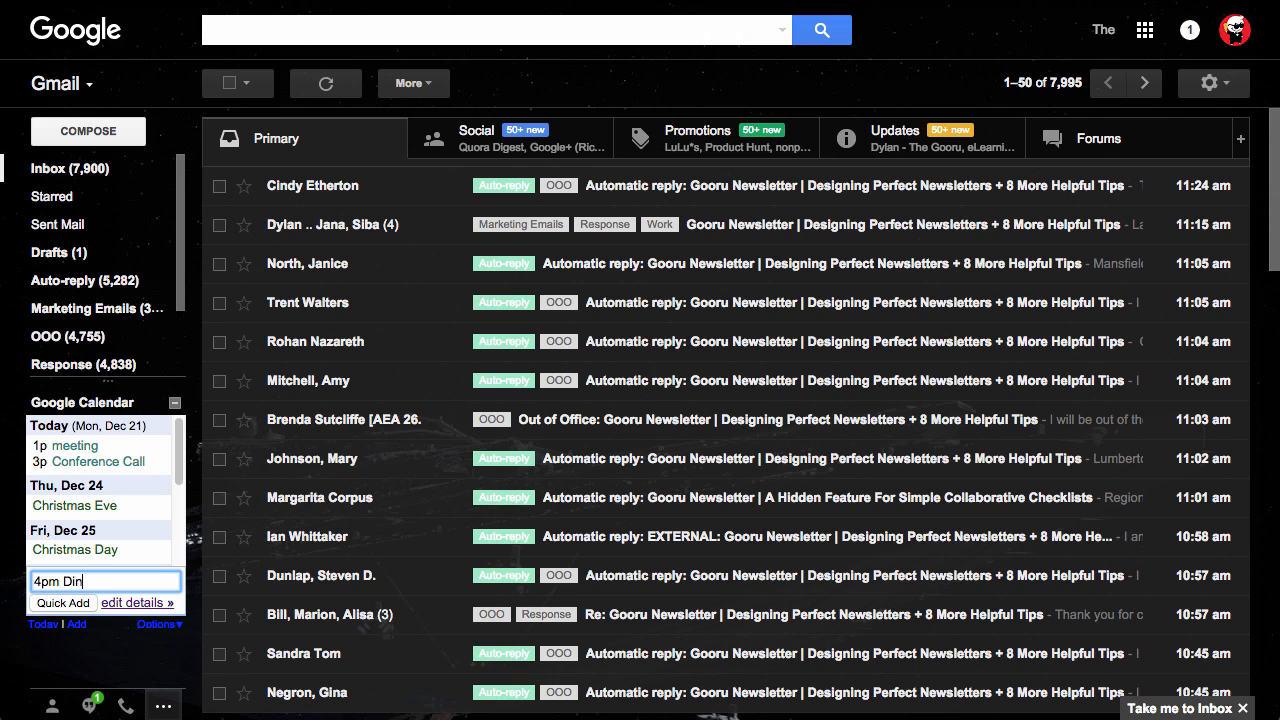
text(ner)
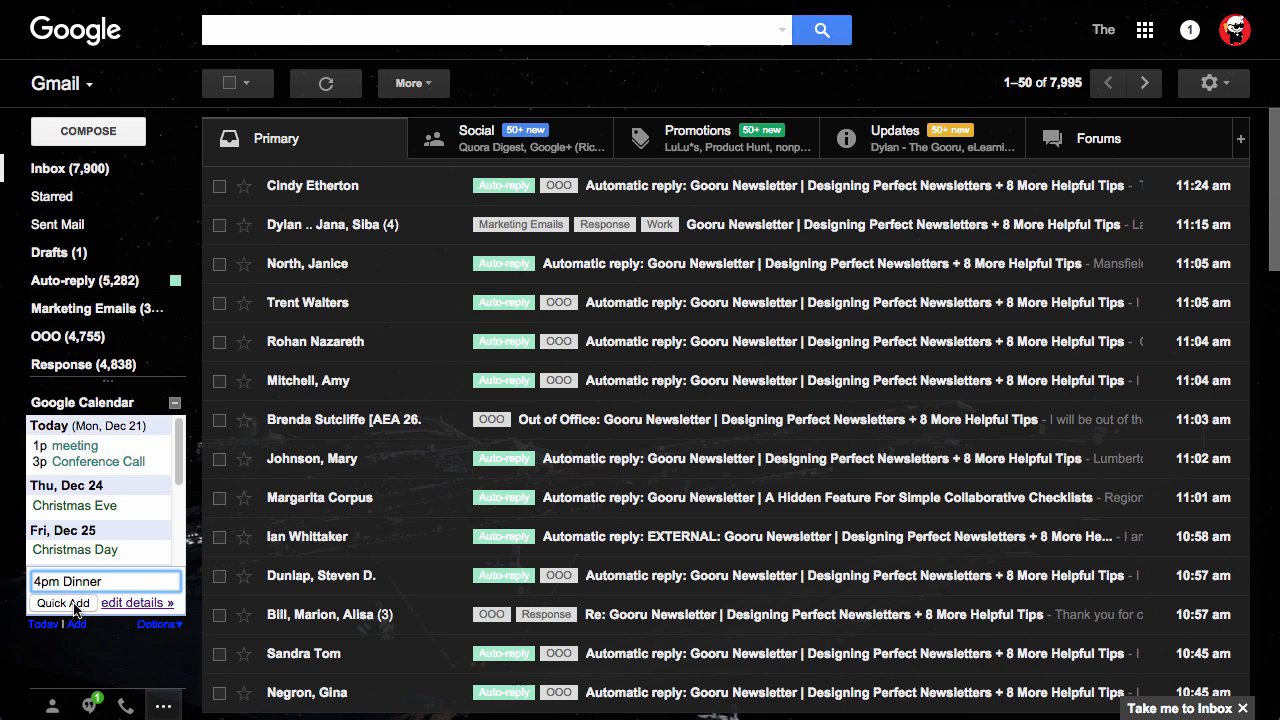
click(61, 603)
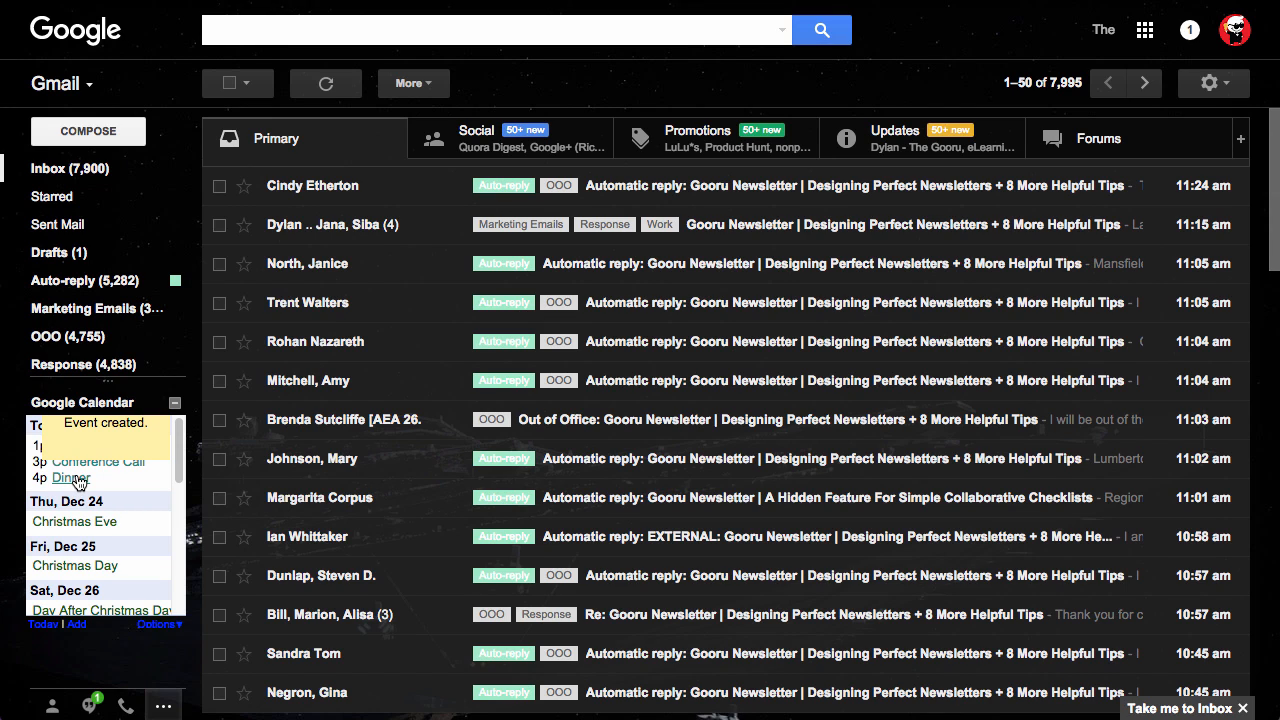
mouse_move(130, 603)
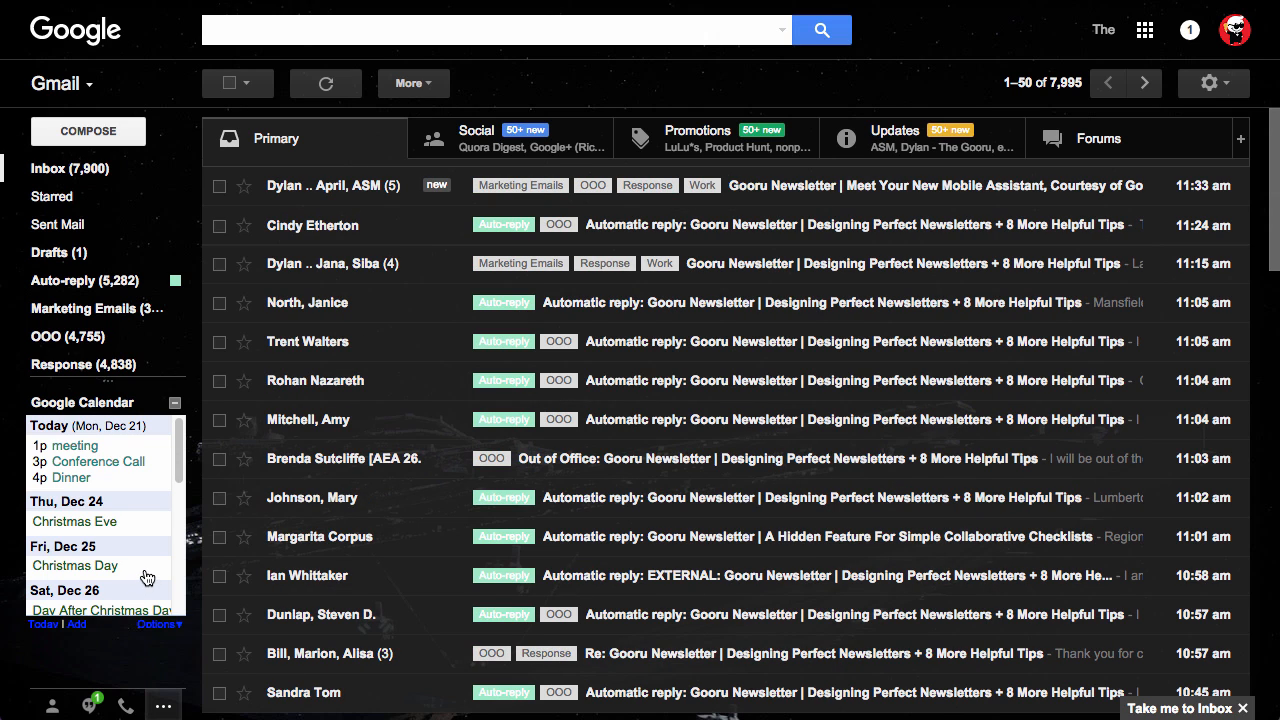
mouse_move(136, 486)
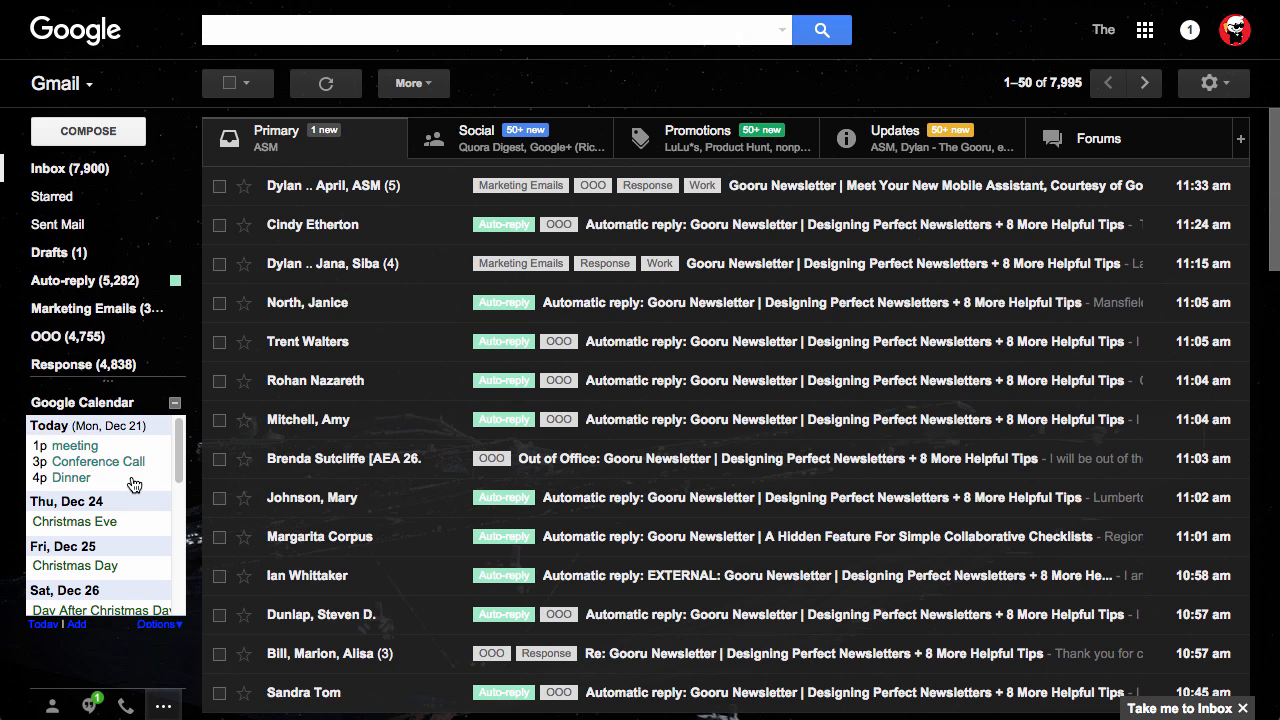
mouse_move(98, 461)
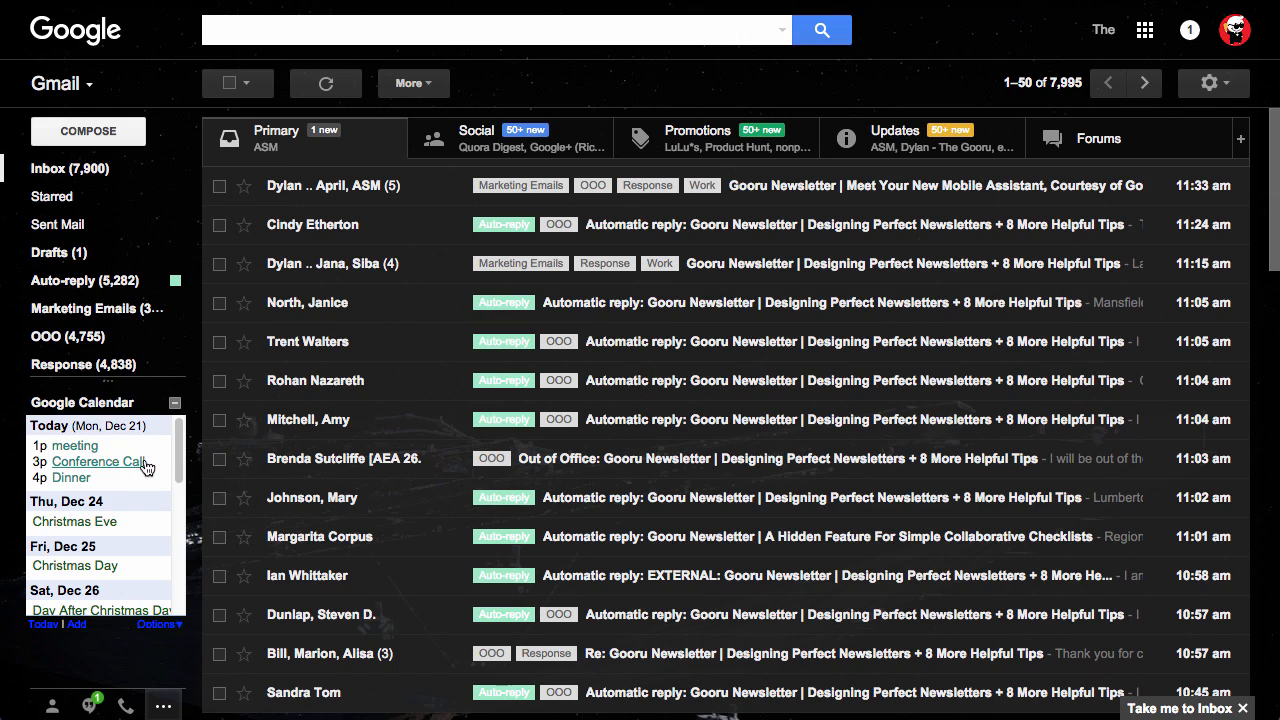